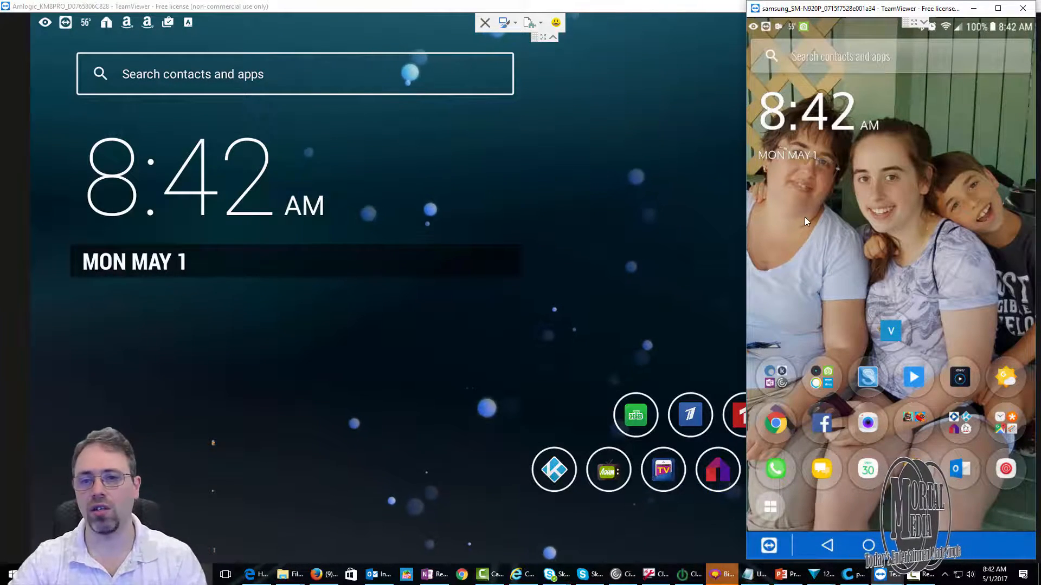
mouse_move(862, 221)
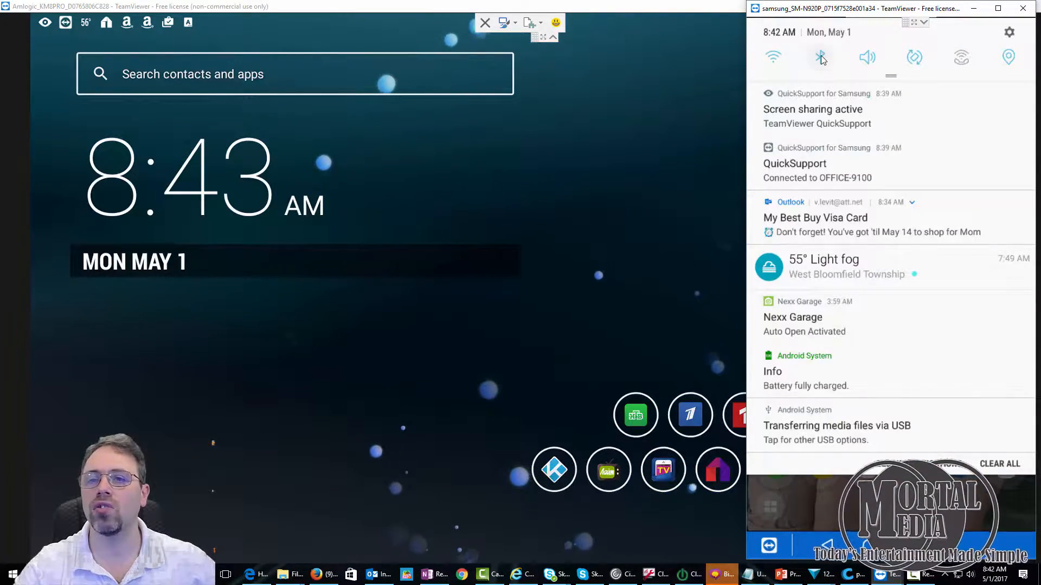
Step: Open the phone's Bluetooth settings, then switch over to the TV box's screen
click(821, 58)
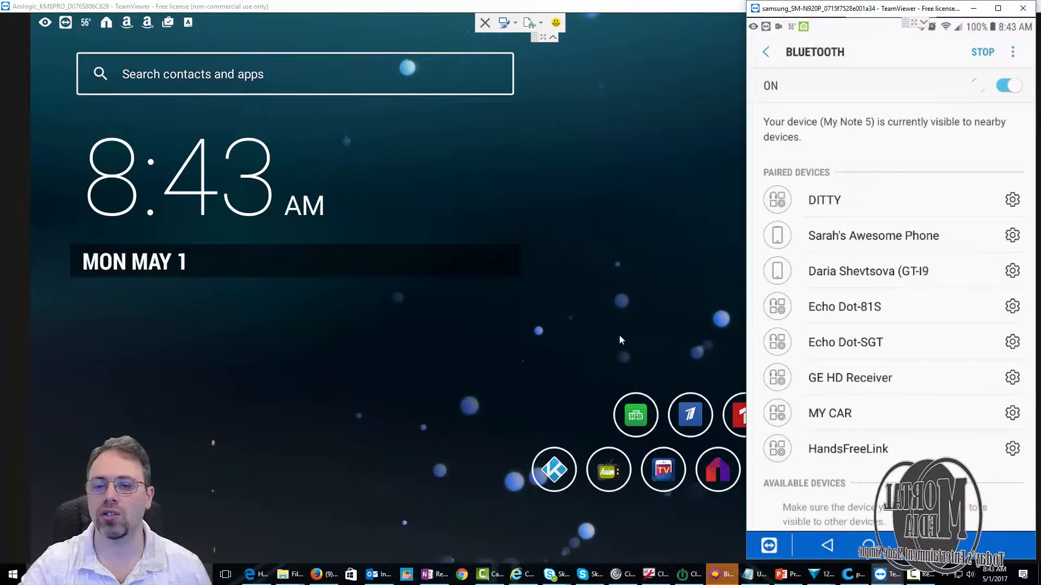
click(1022, 7)
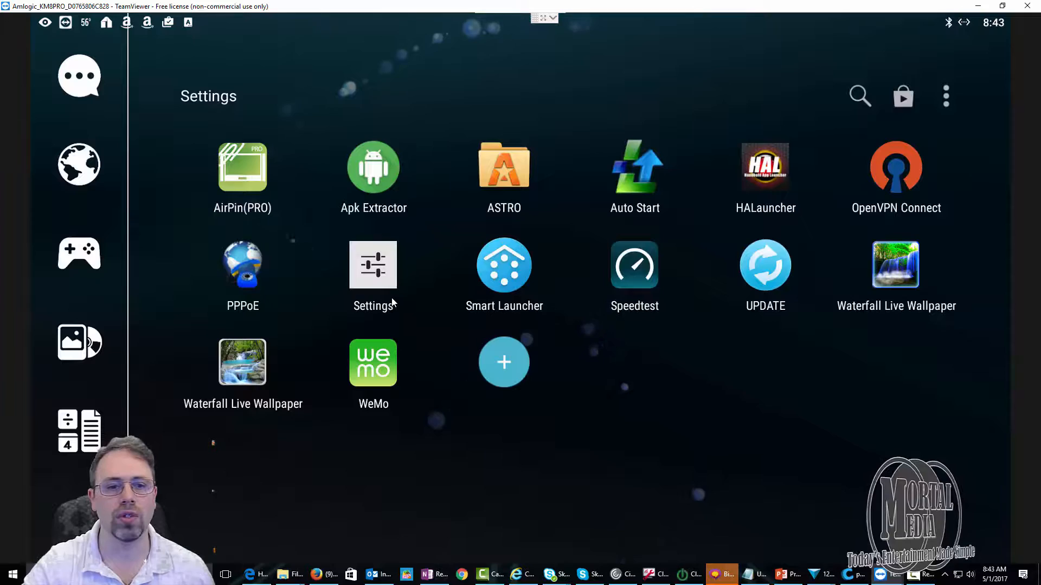
Step: Open the TV box's Settings and go to Bluetooth, where My Note 5 is listed
click(373, 265)
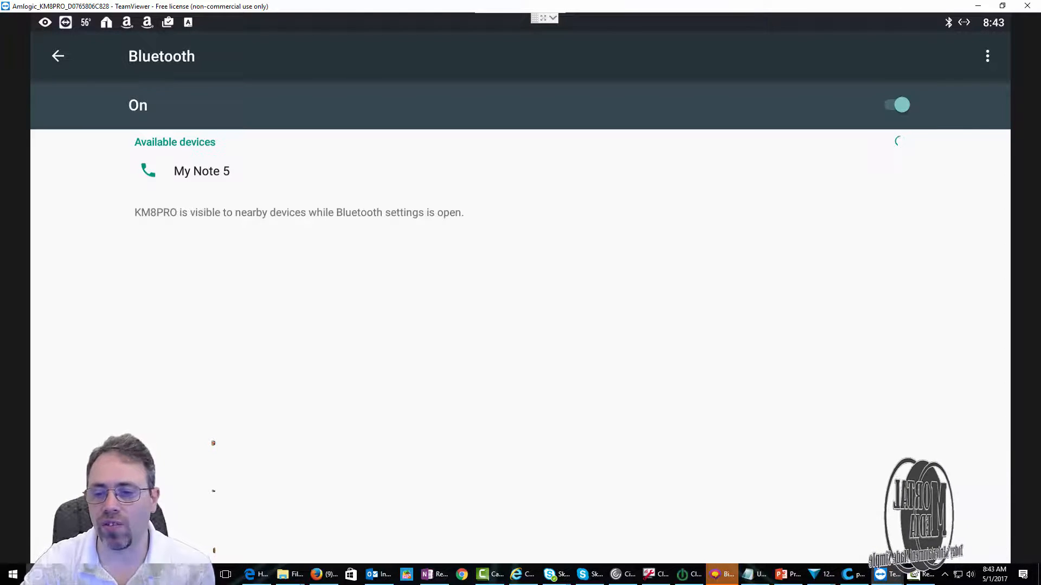
mouse_move(892, 575)
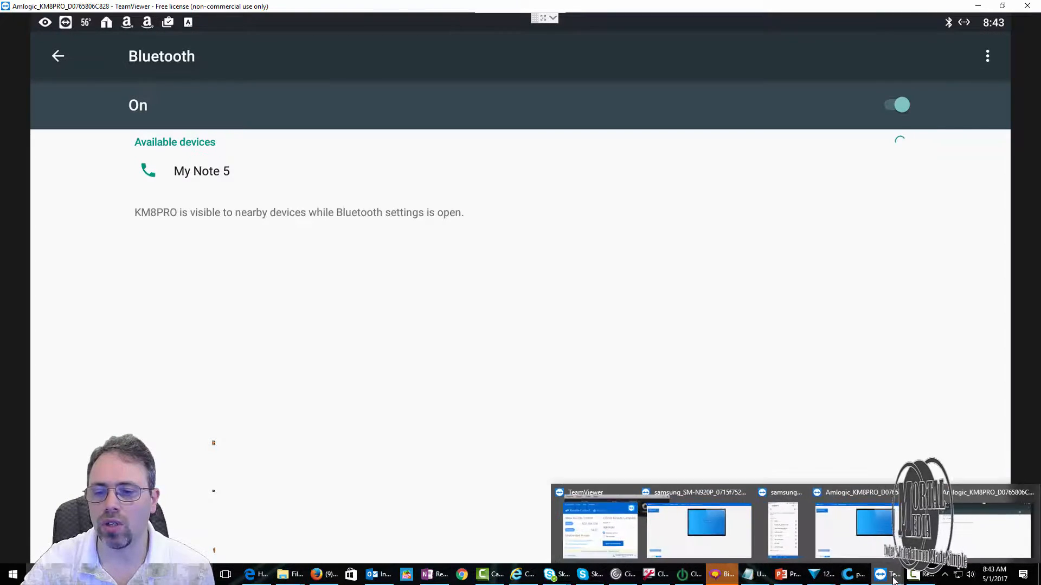
Step: Scan from the phone and pair it with KM8PRO so both show a matching pairing code
click(697, 525)
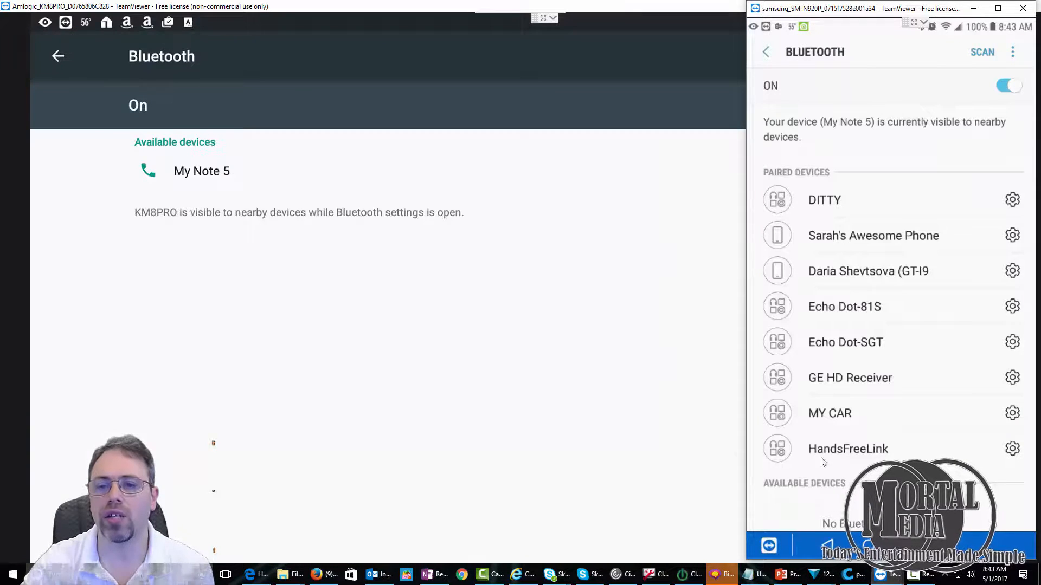
click(982, 52)
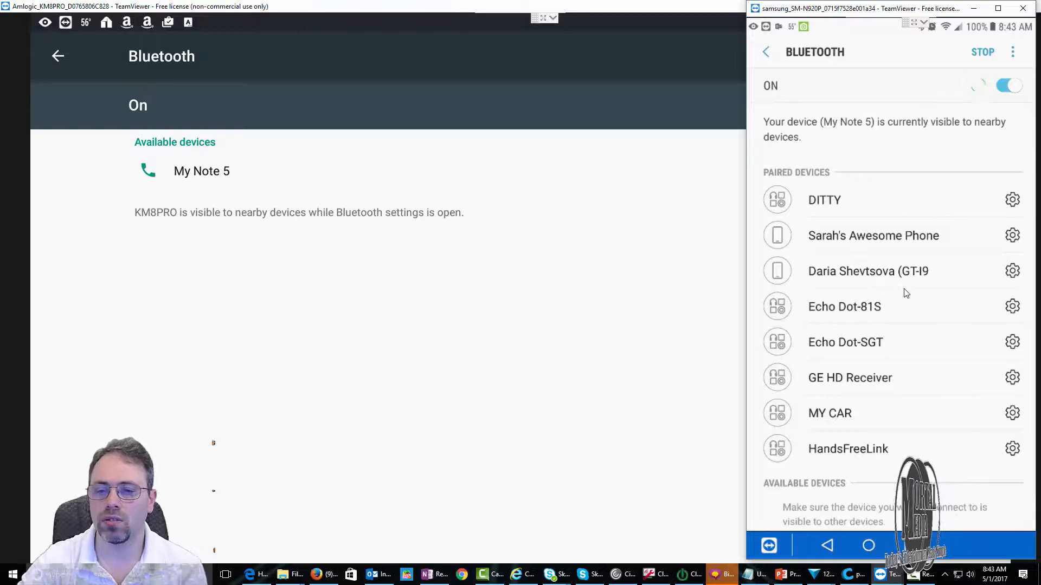
mouse_move(889, 385)
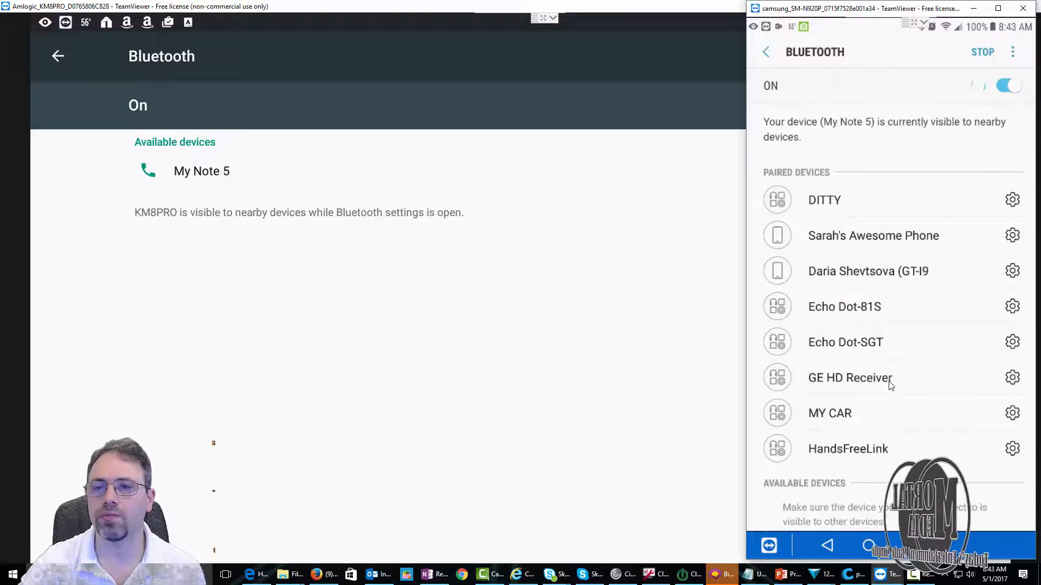
scroll(up, 3)
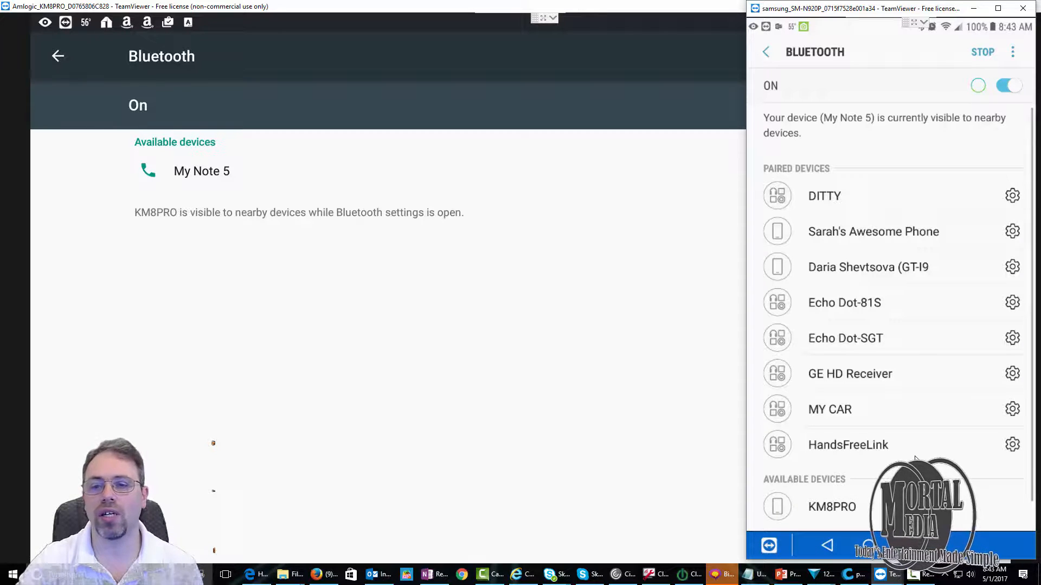
click(982, 52)
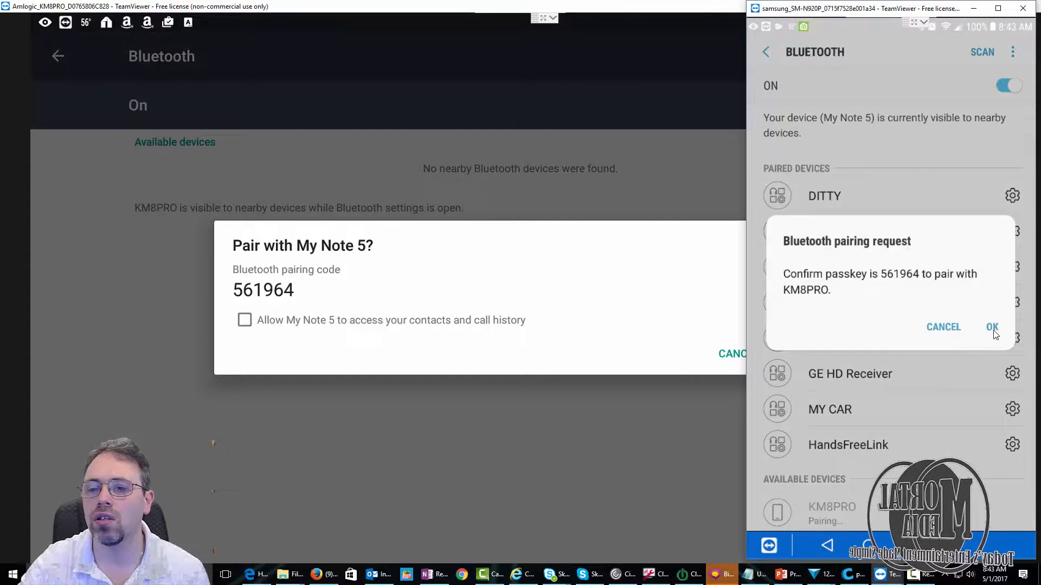
Step: Confirm the passkey on the phone and accept pairing with My Note 5 on the box
click(992, 326)
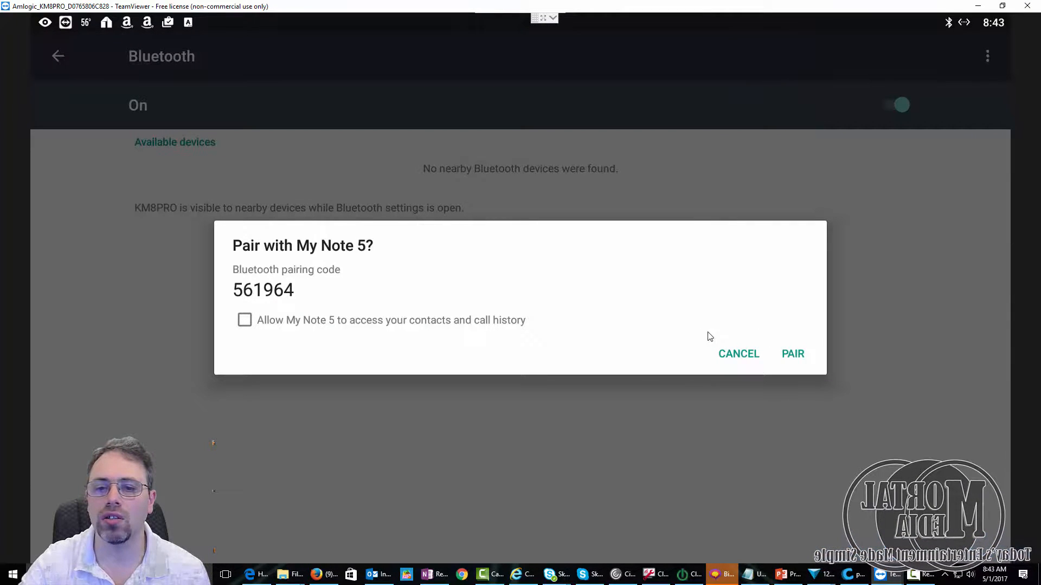
click(792, 354)
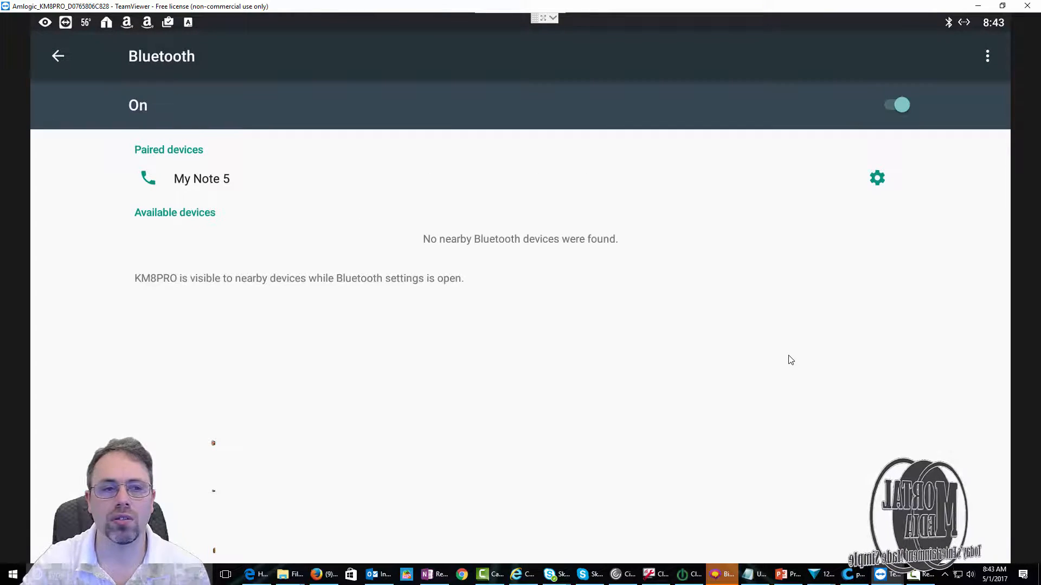
mouse_move(455, 245)
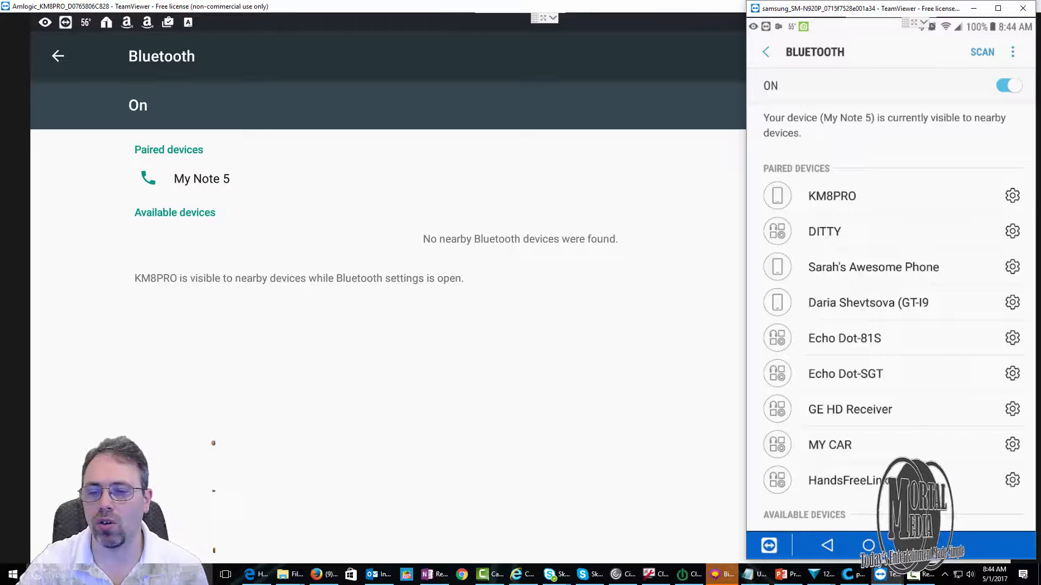
click(867, 545)
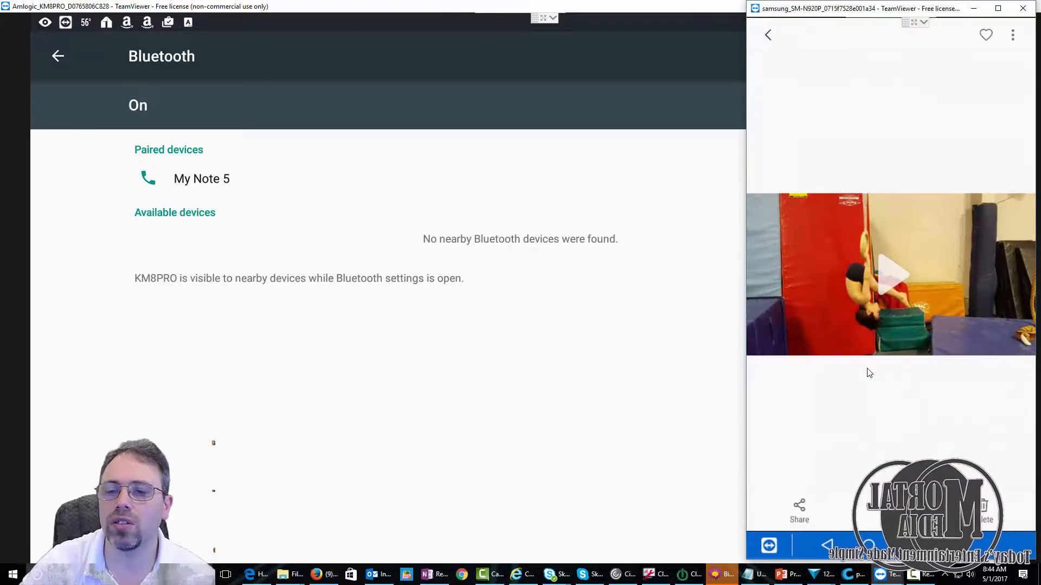
mouse_move(856, 234)
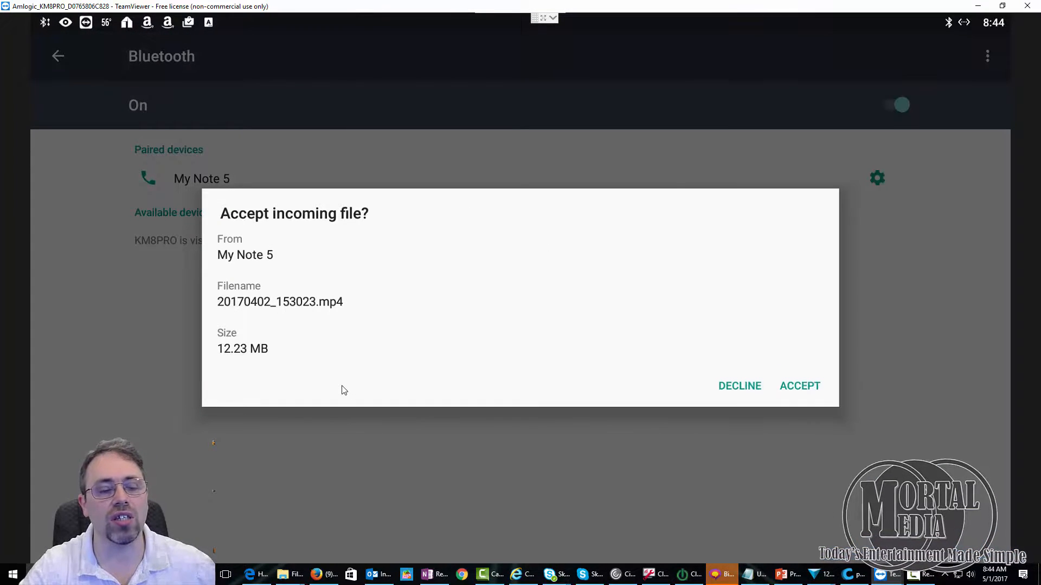
mouse_move(706, 388)
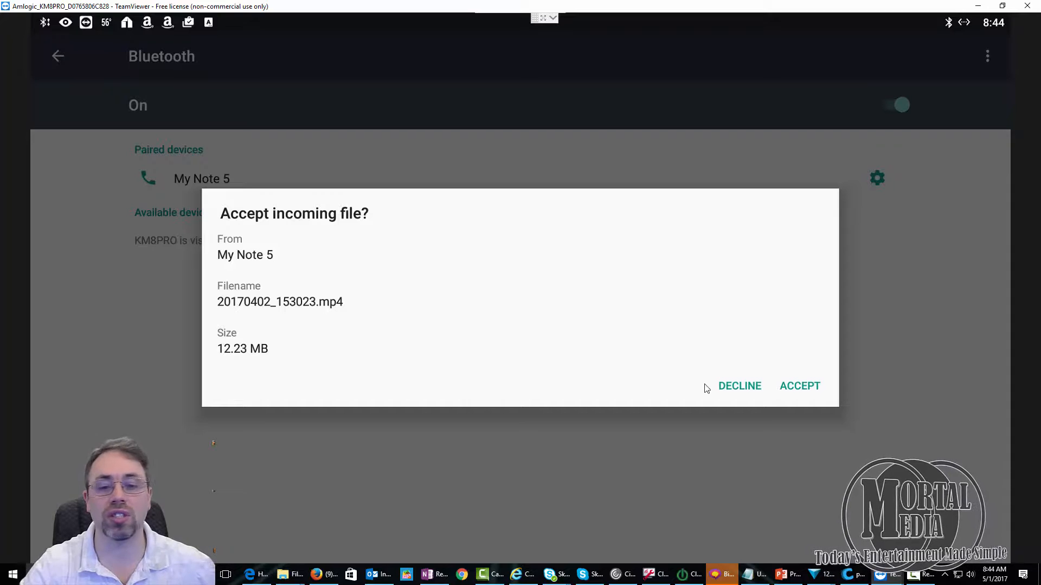
Step: Accept the incoming 20170402_153023.mp4 from My Note 5 on the TV box
click(799, 386)
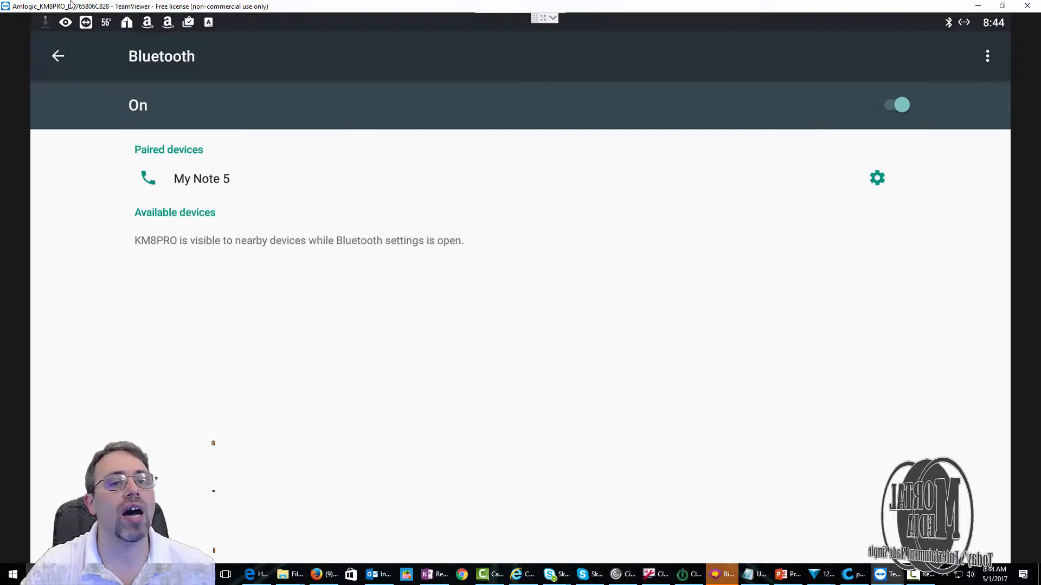
mouse_move(279, 206)
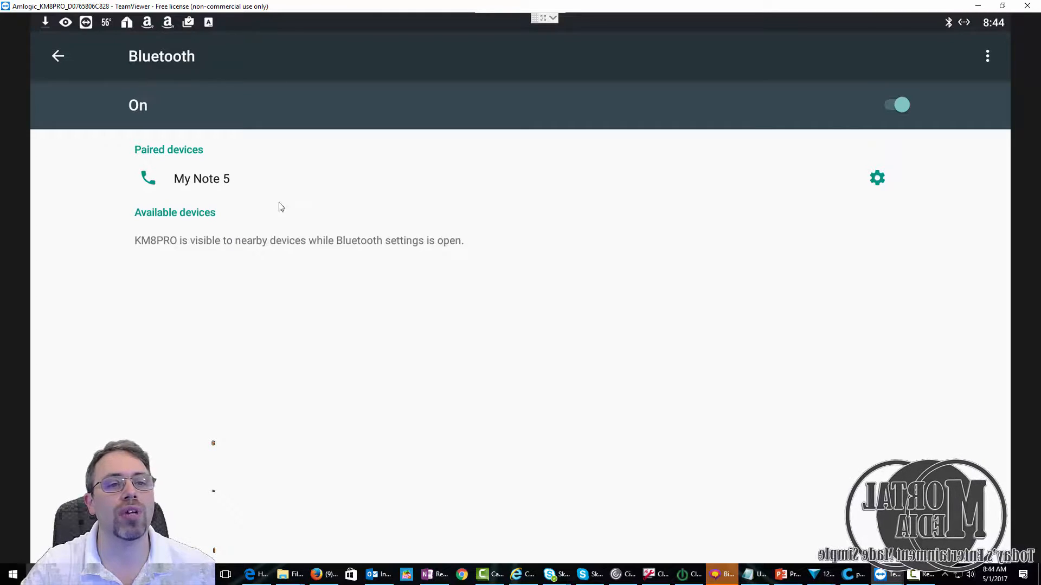
mouse_move(262, 106)
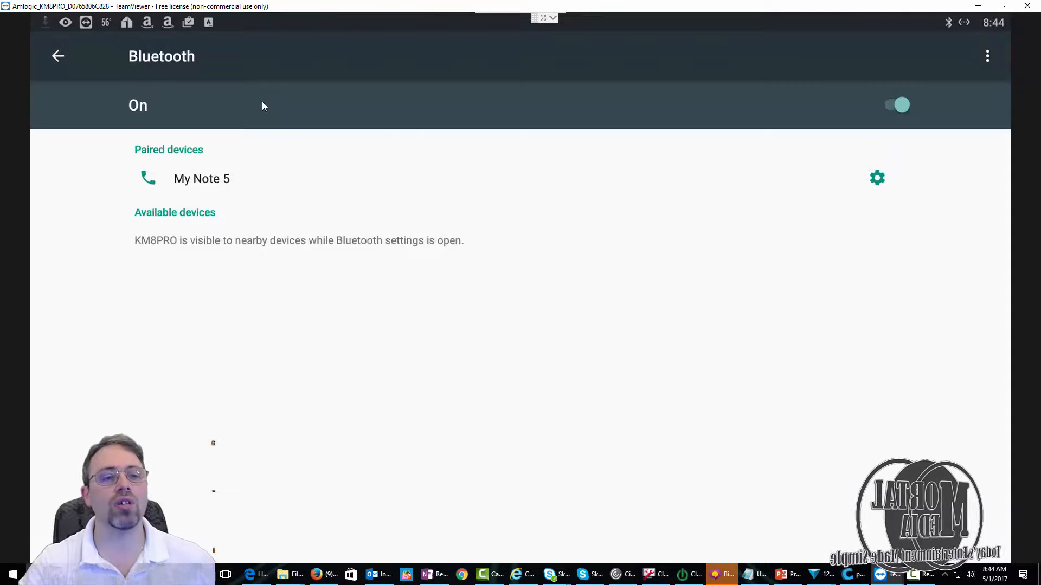